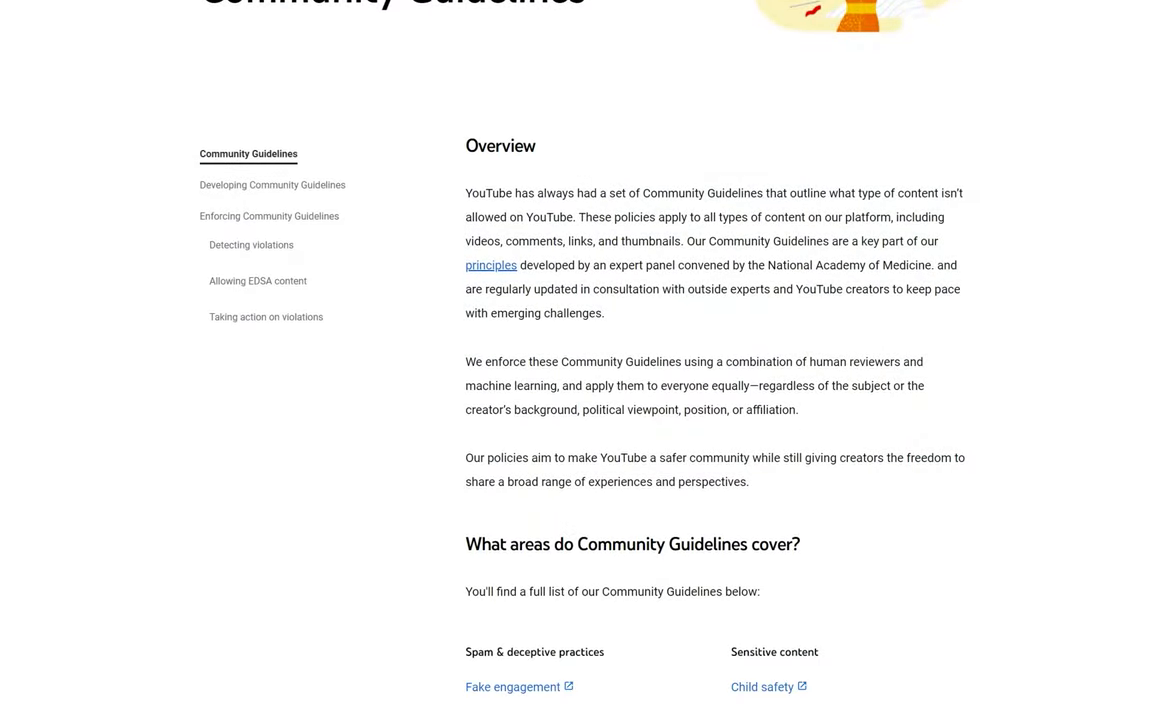
Step: Scroll the Community Guidelines page down to the list of policy categories
scroll("down", 3)
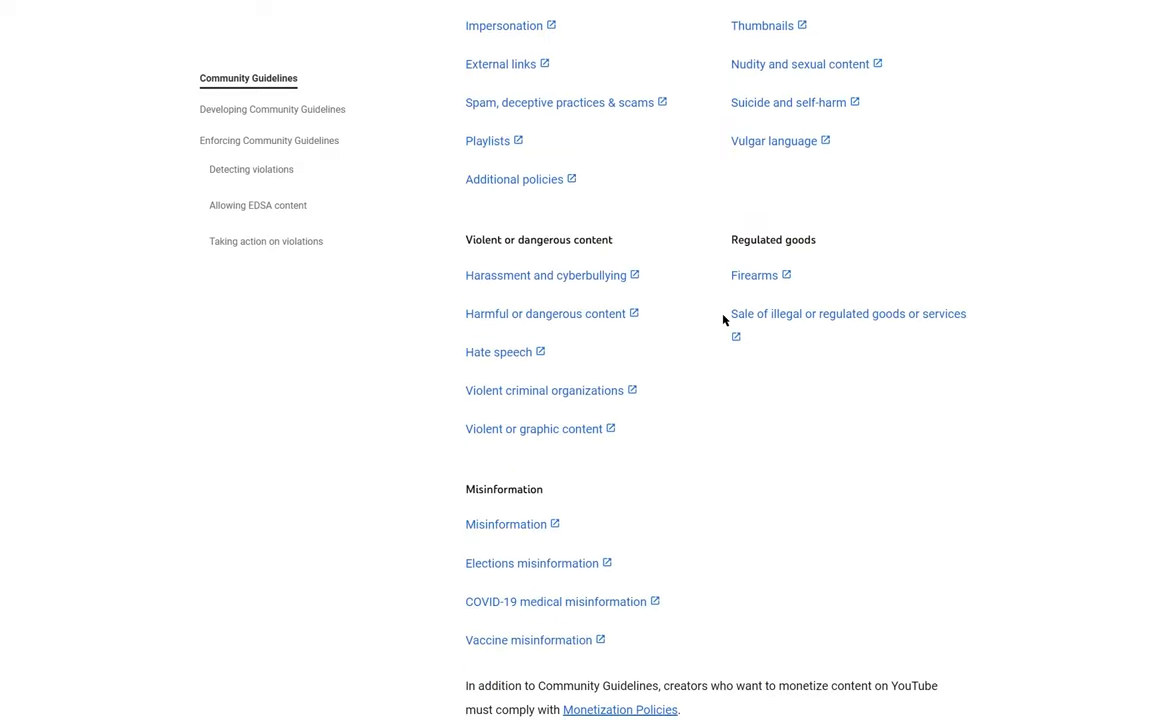
scroll("down", 3)
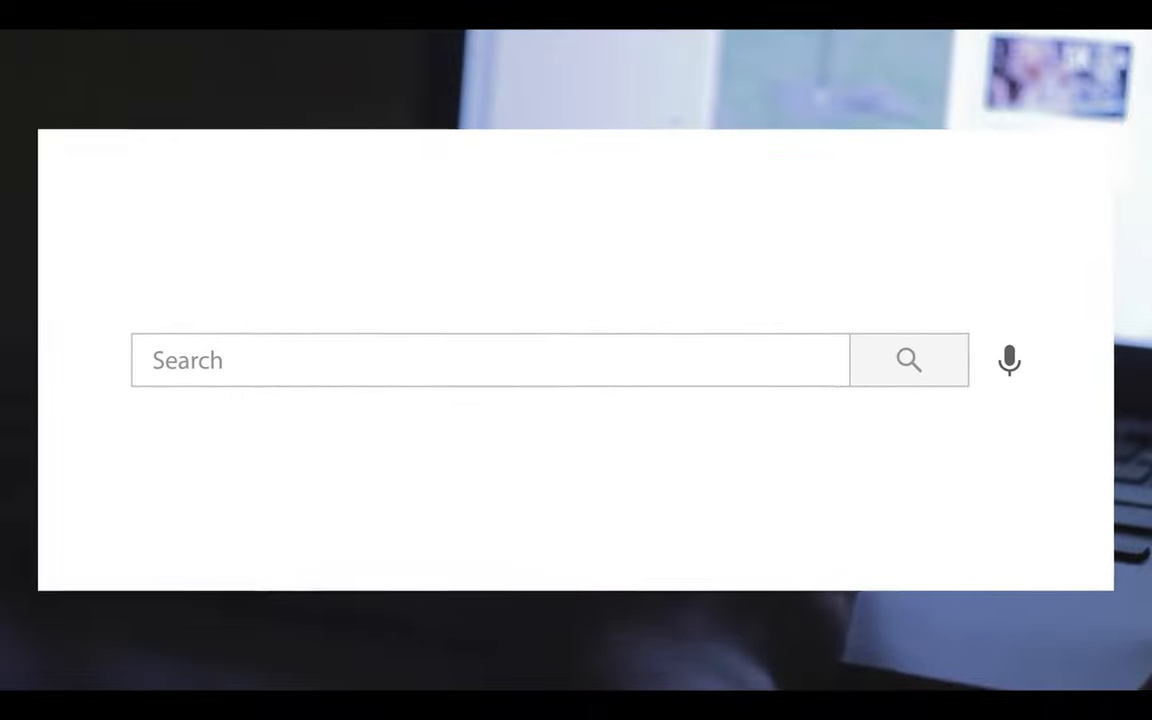
Step: Enter 'minecraft epic mo' in the search bar, add 'me', erase it, and retype it
type("minecraft epic mo")
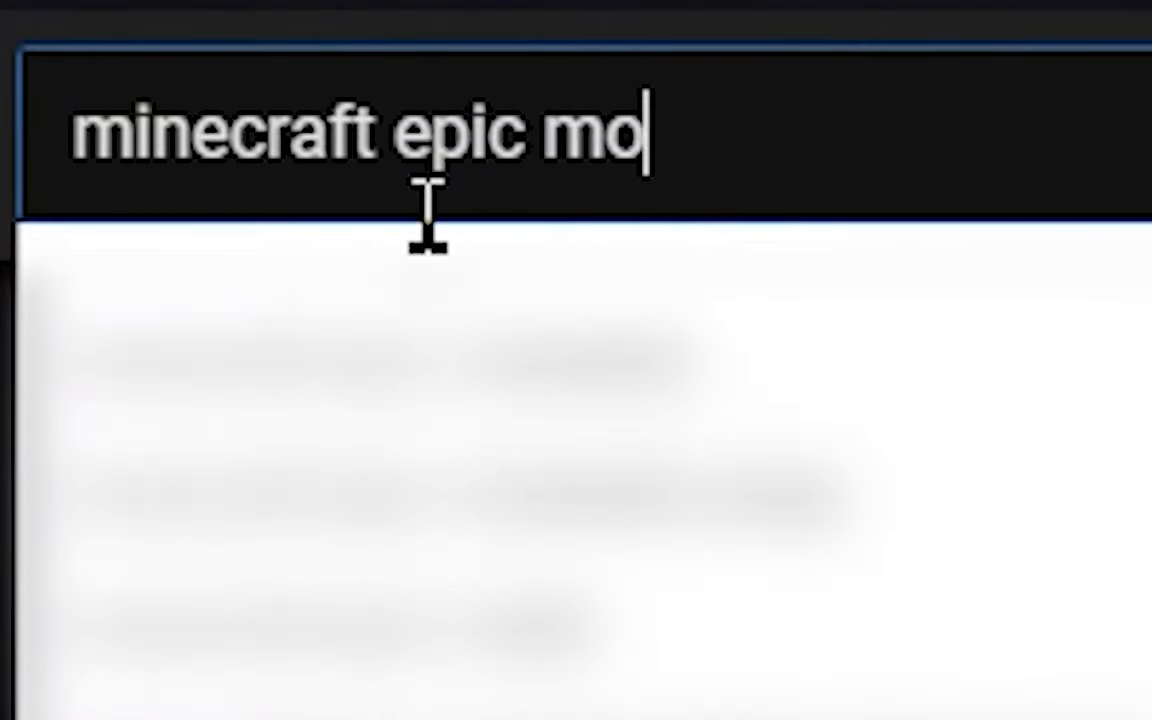
type("me")
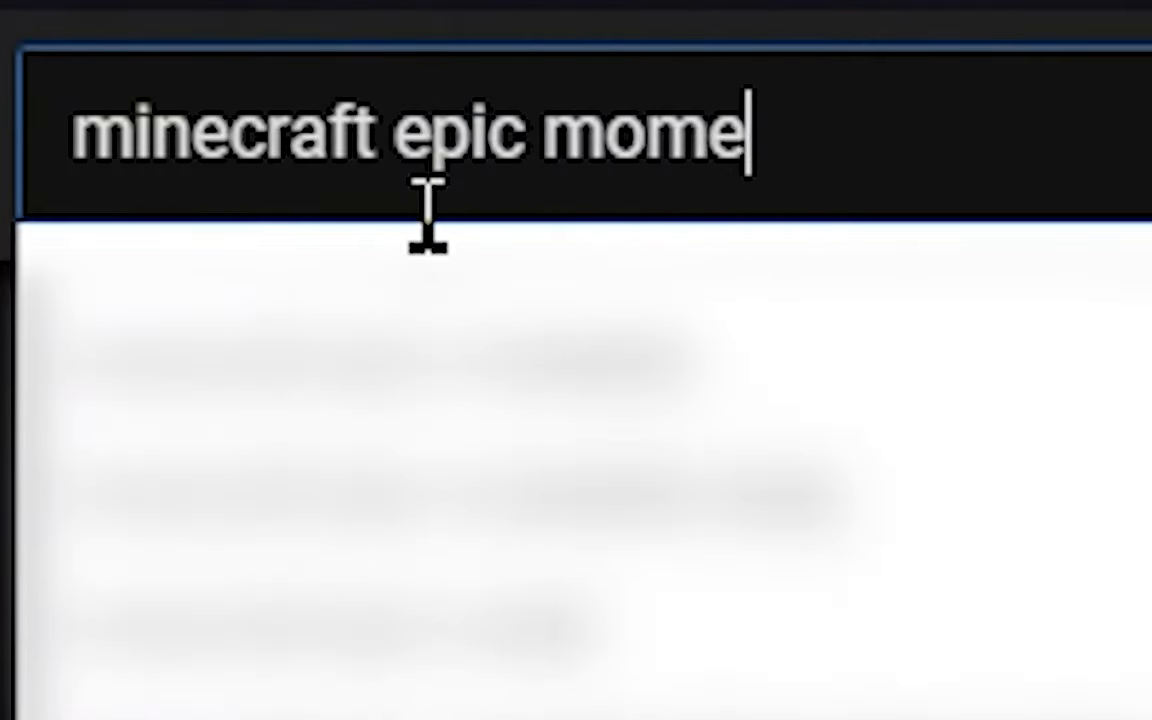
key("Backspace")
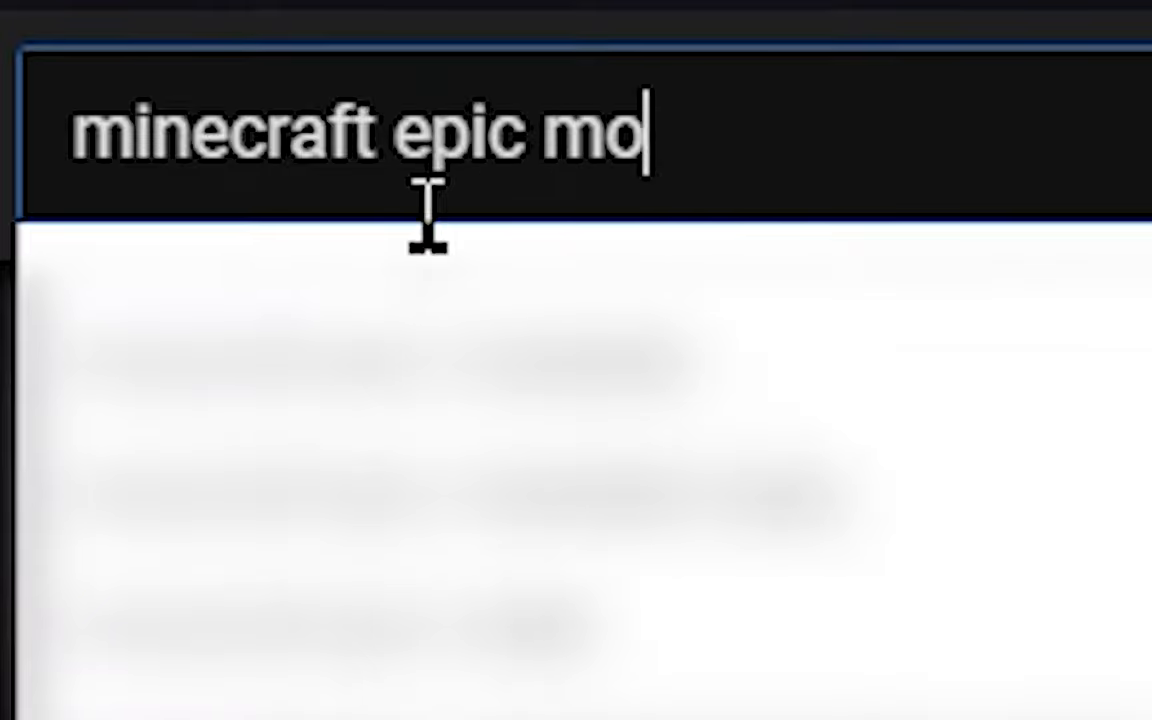
type("me")
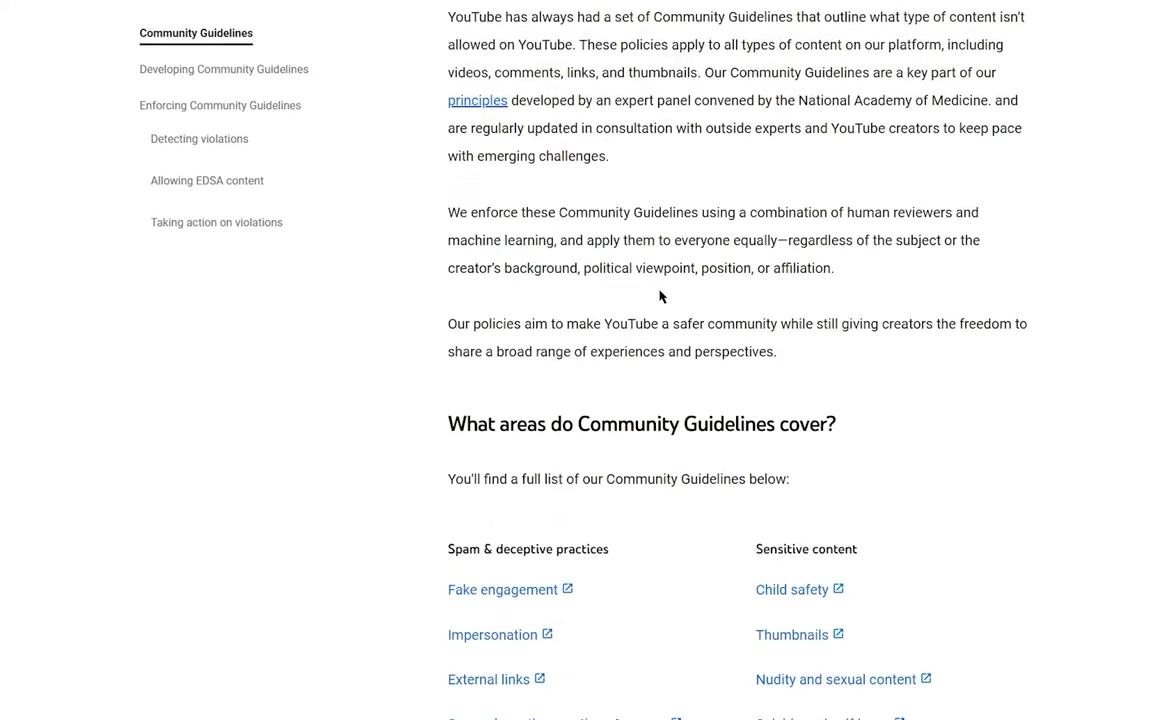
Step: Scroll down to the 'What areas do Community Guidelines cover?' list
scroll("down", 3)
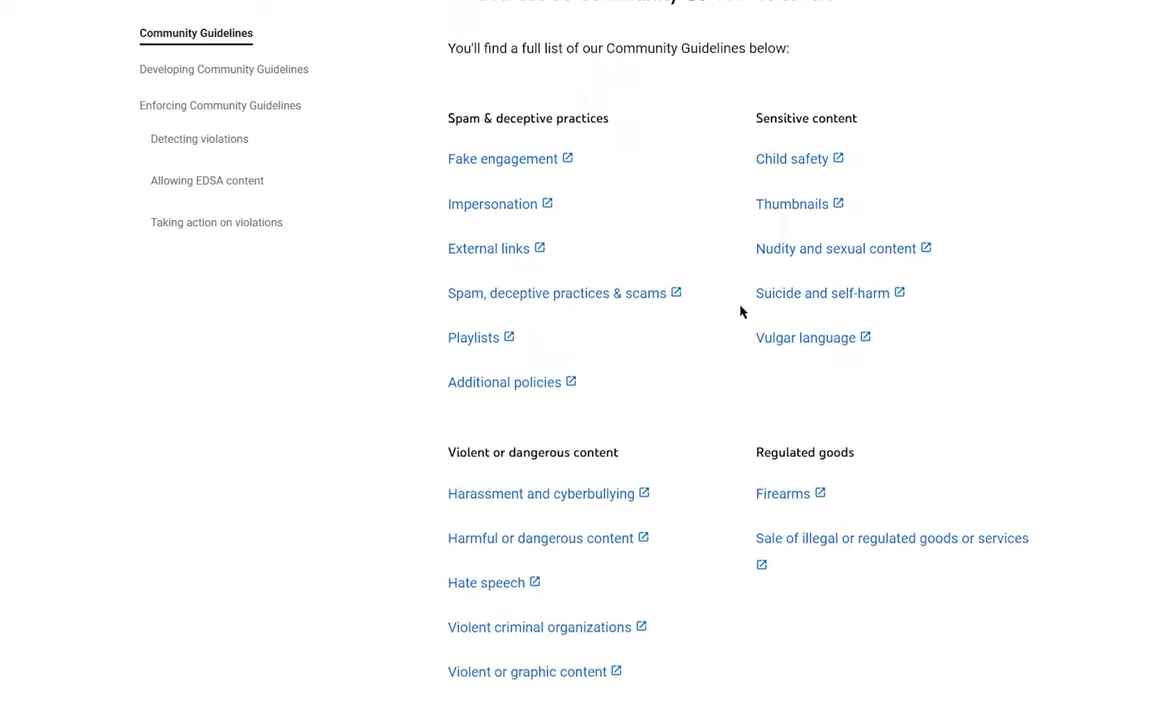
scroll("down", 3)
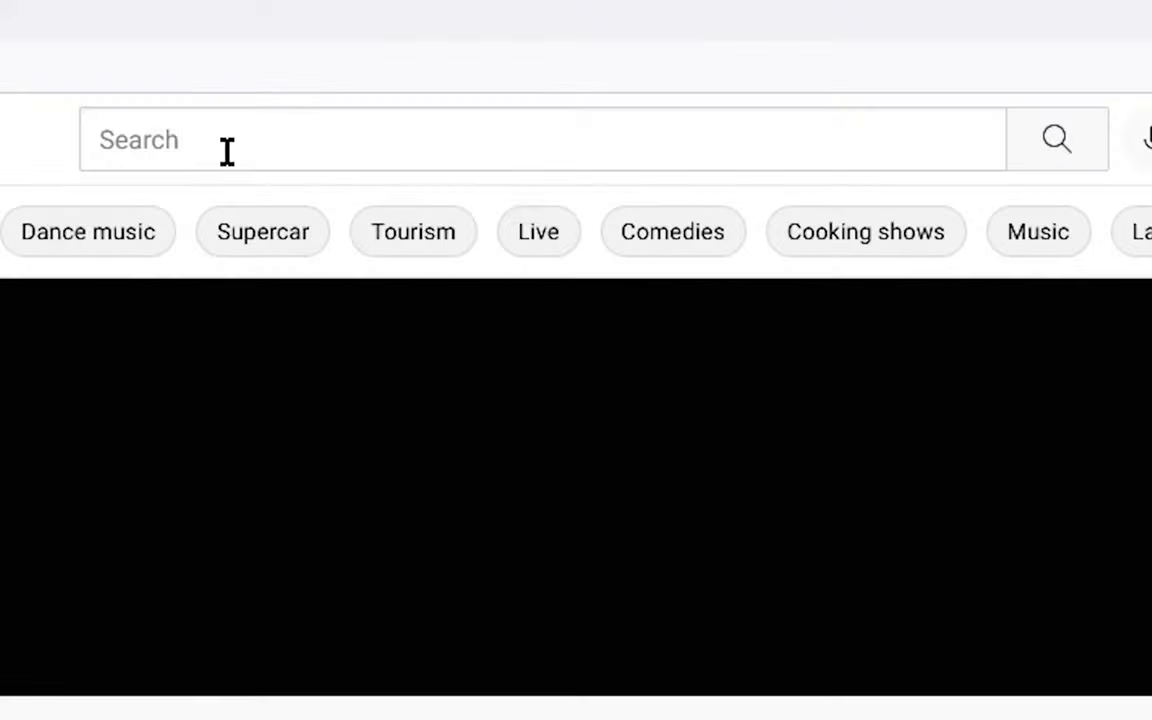
Step: Enter a single period '.' as a new YouTube search query
left_click(540, 140)
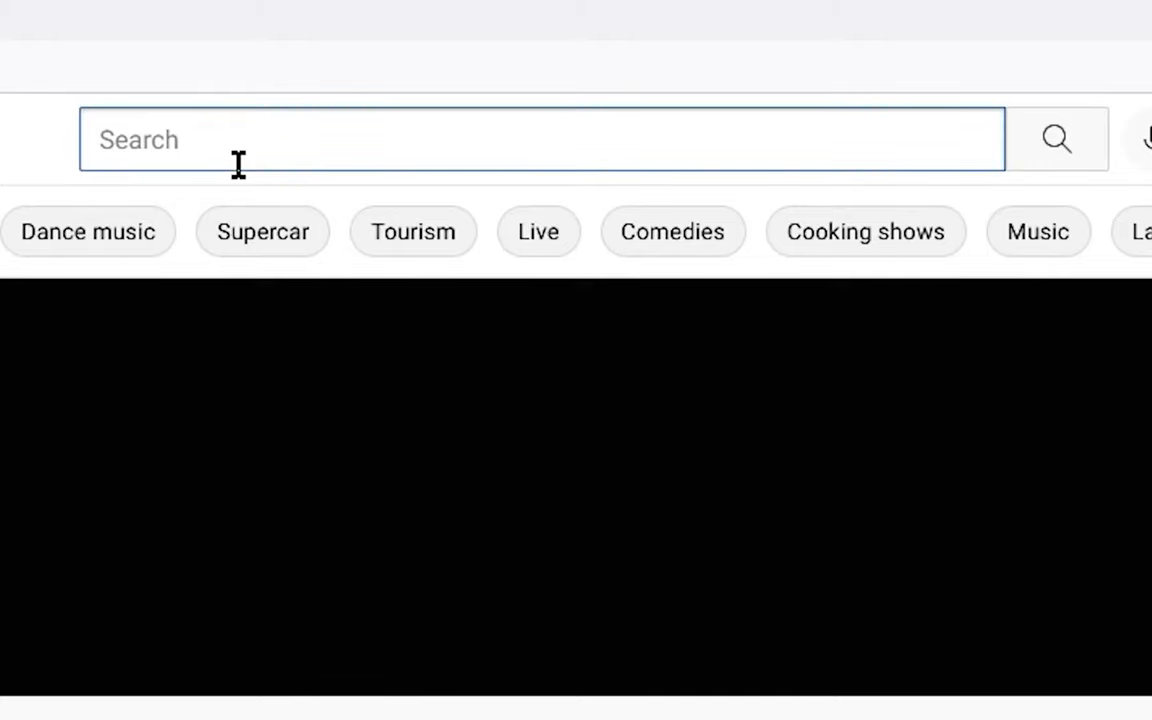
type(".")
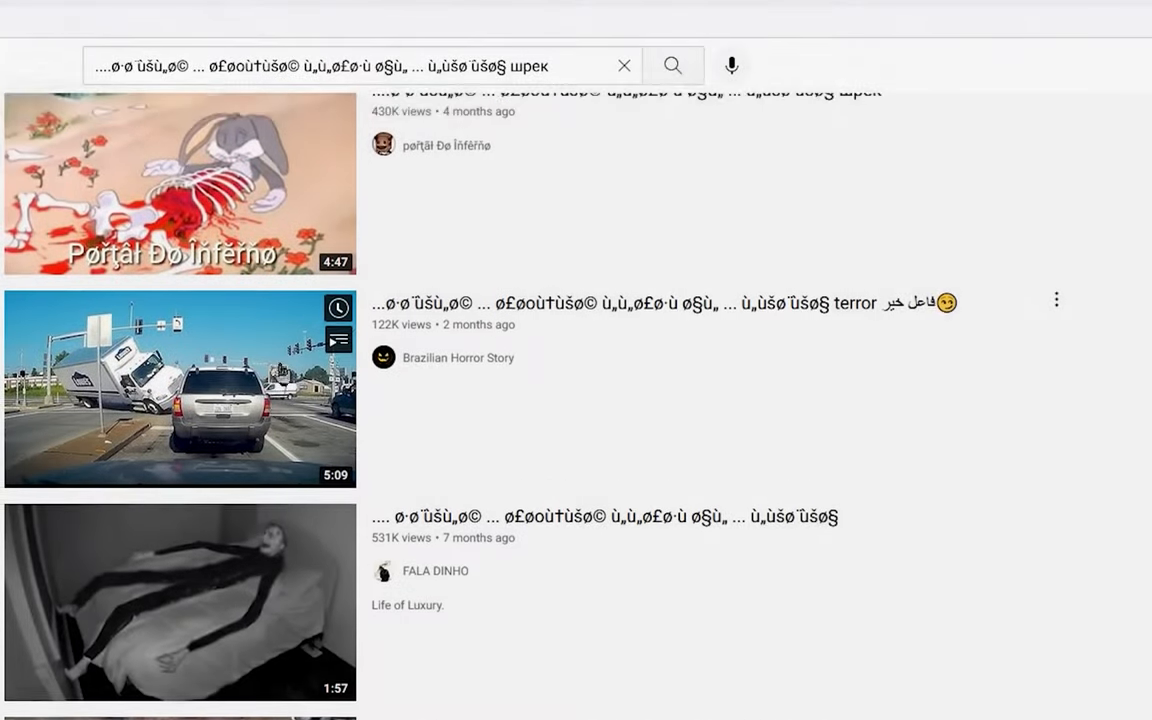
Step: Scroll through the garbled-title horror videos returned for the '.' query
scroll("down", 3)
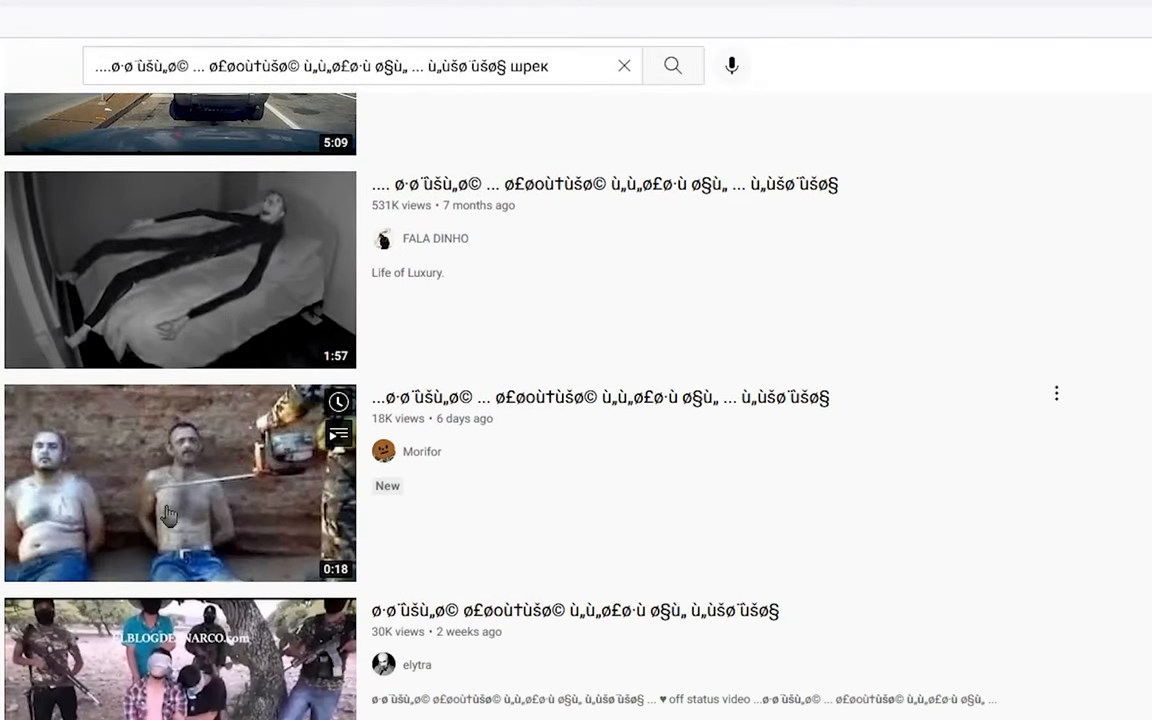
scroll("down", 3)
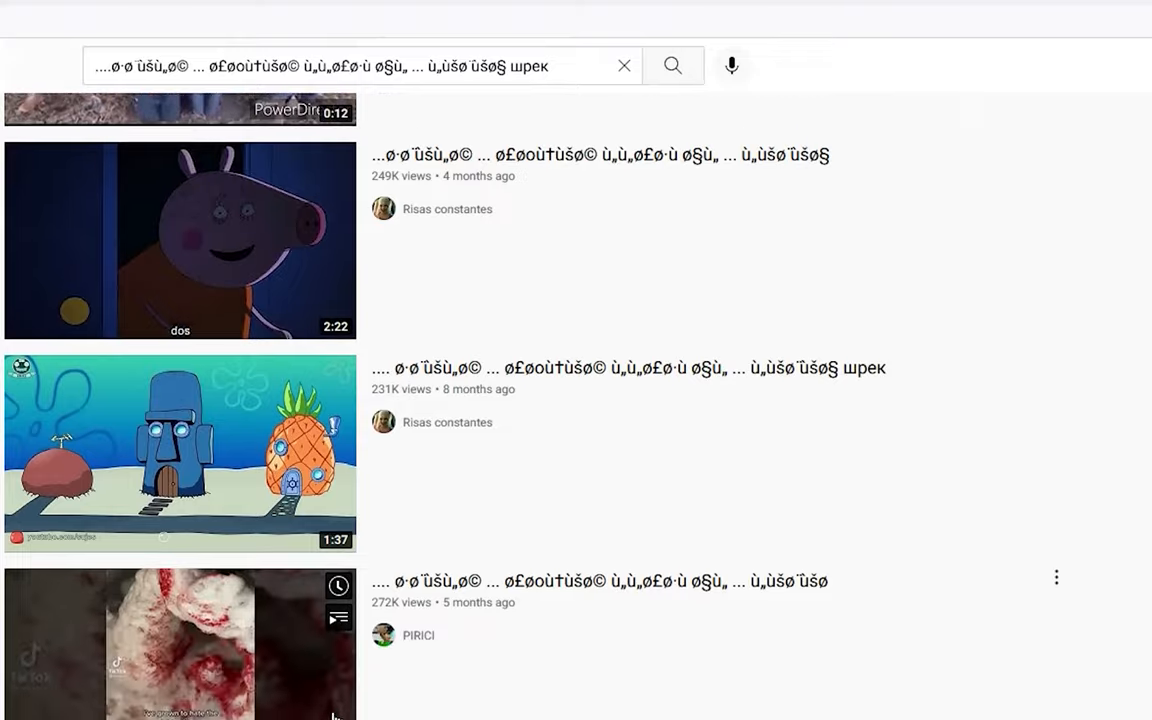
scroll("down", 3)
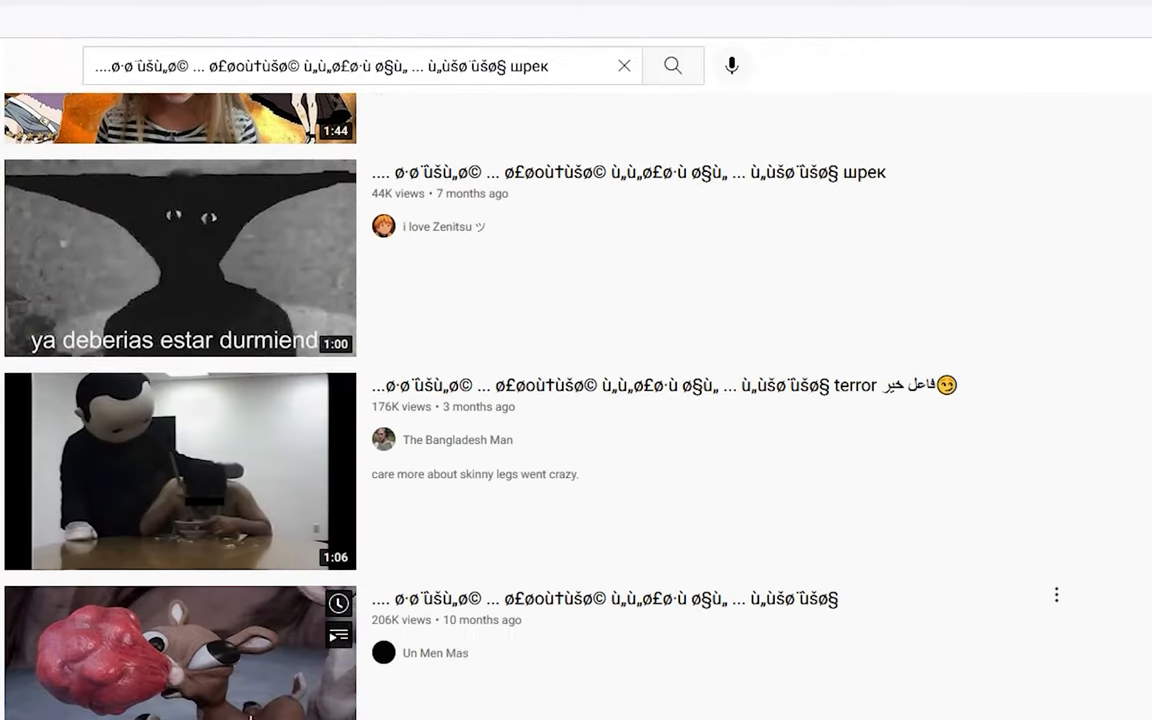
scroll("down", 3)
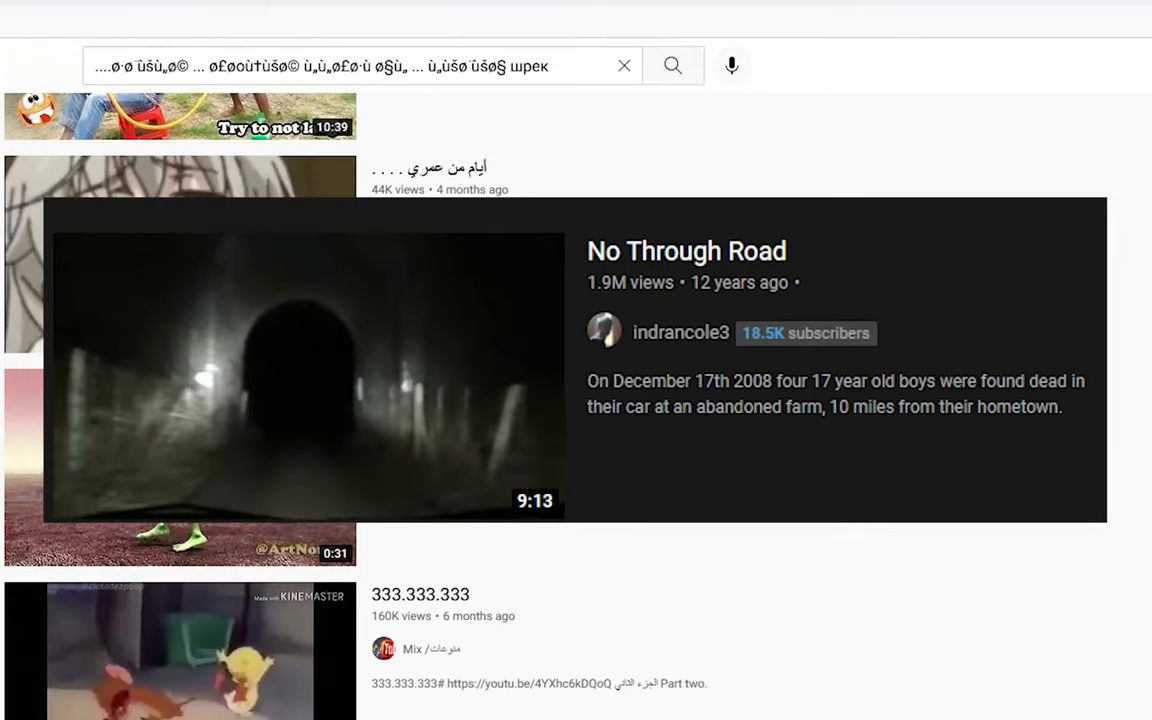
scroll("down", 3)
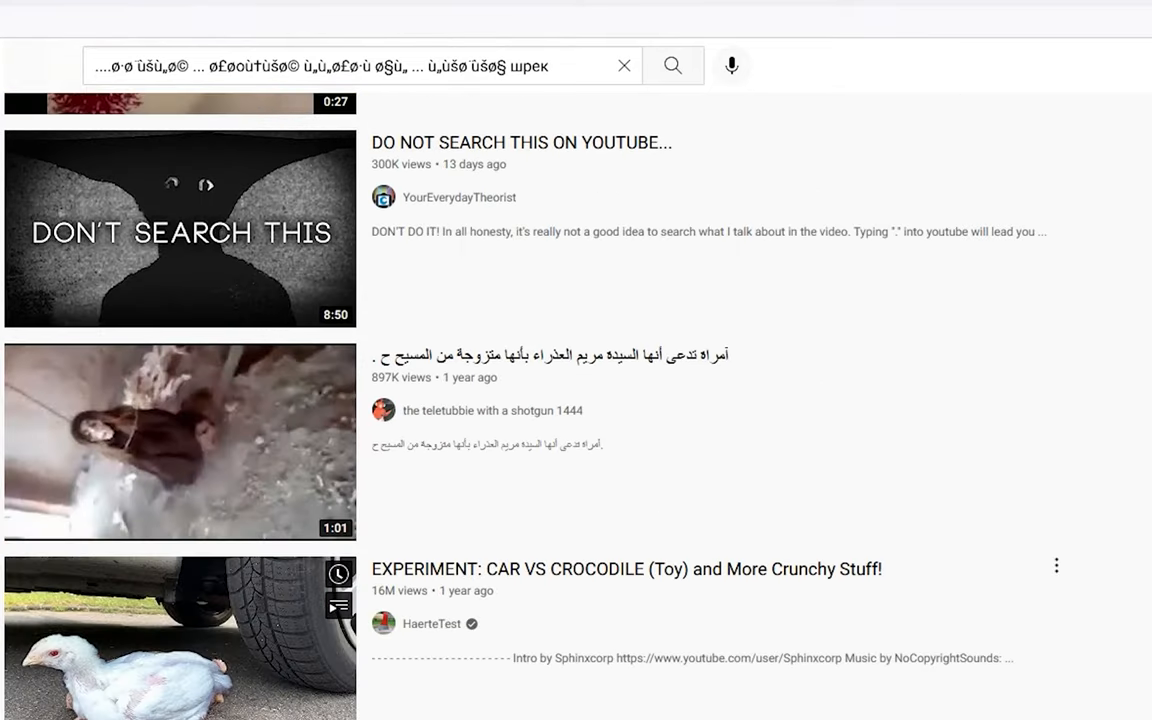
scroll("down", 3)
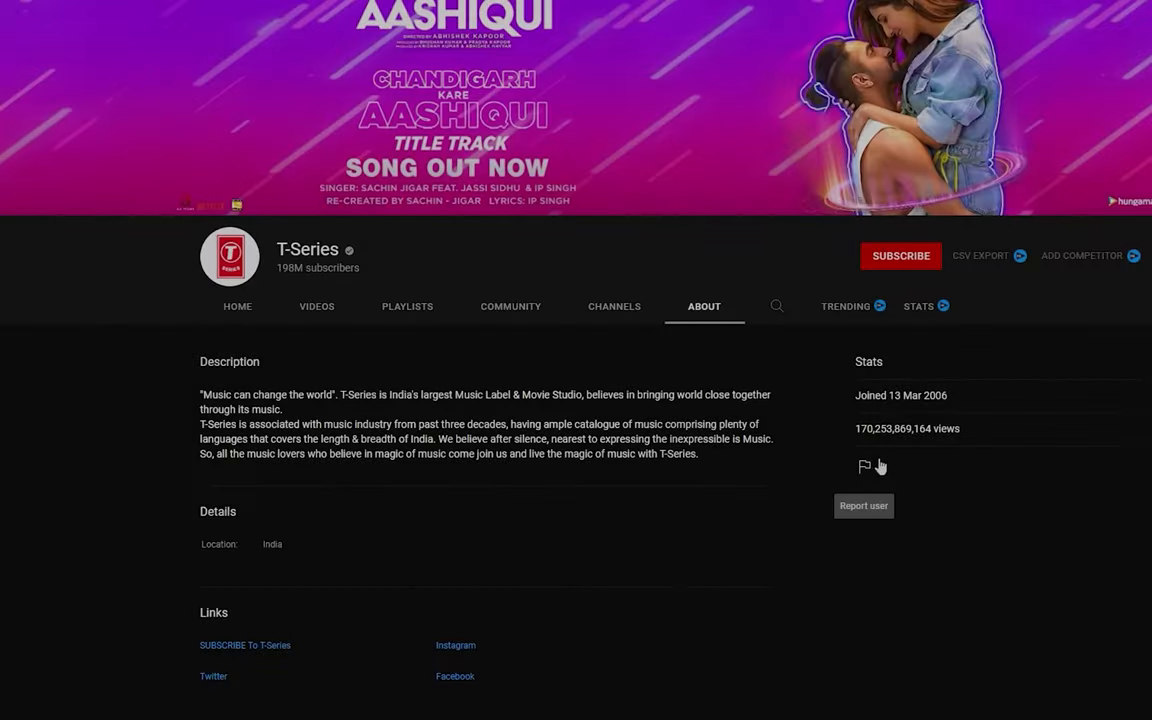
Step: Report the T-Series channel's user with 'Harassment and cyberbullying' as the issue
left_click(864, 468)
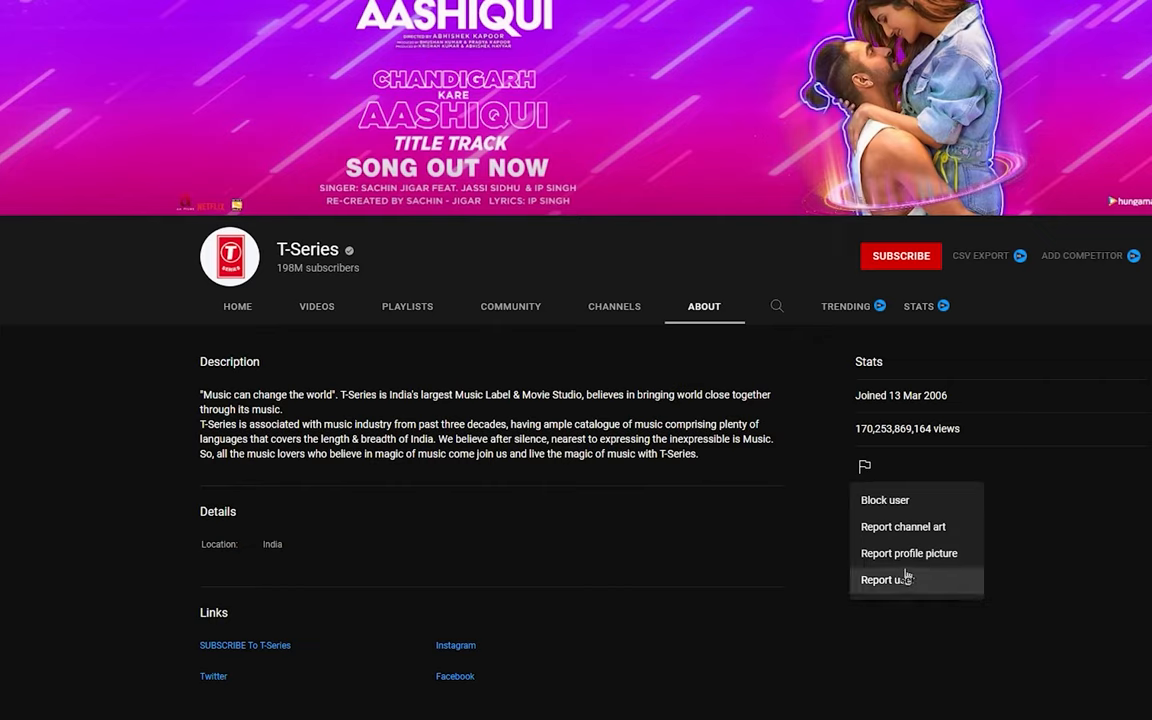
left_click(884, 580)
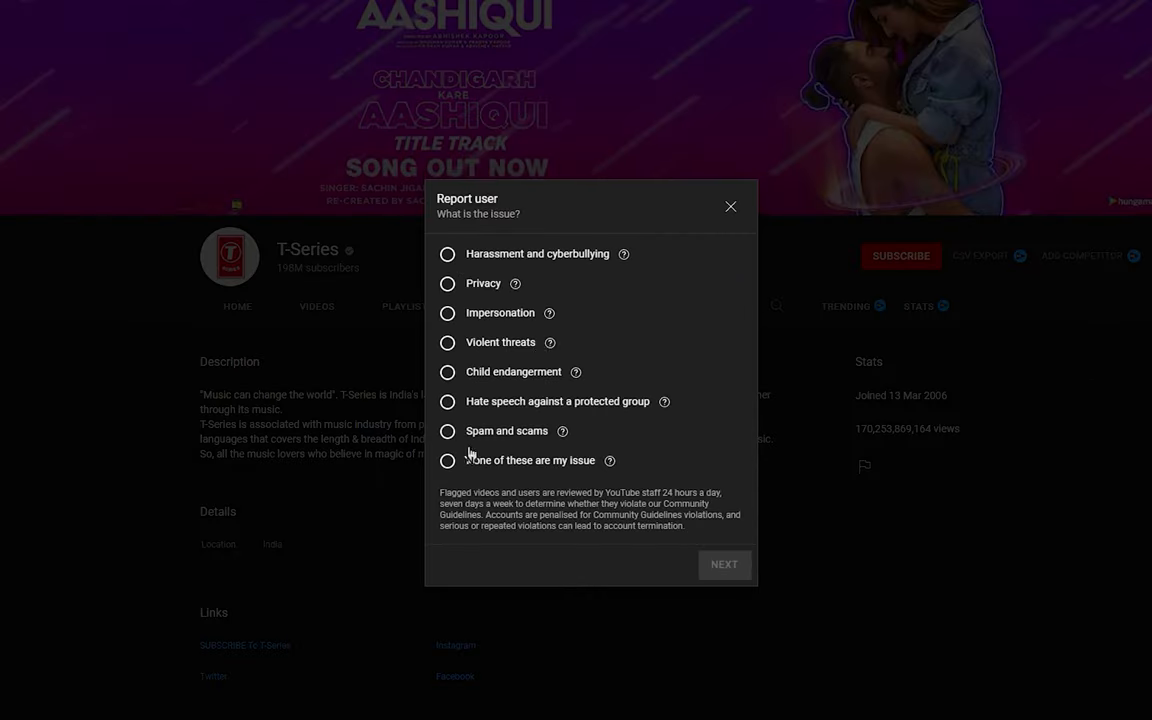
mouse_move(468, 268)
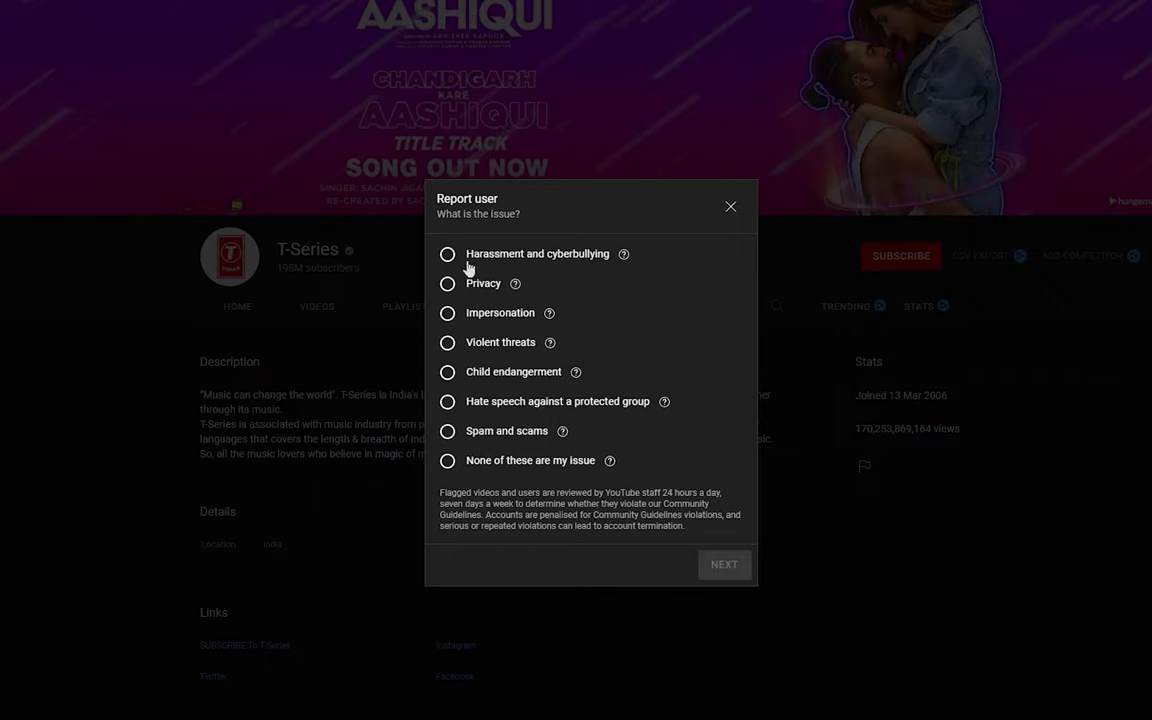
left_click(446, 252)
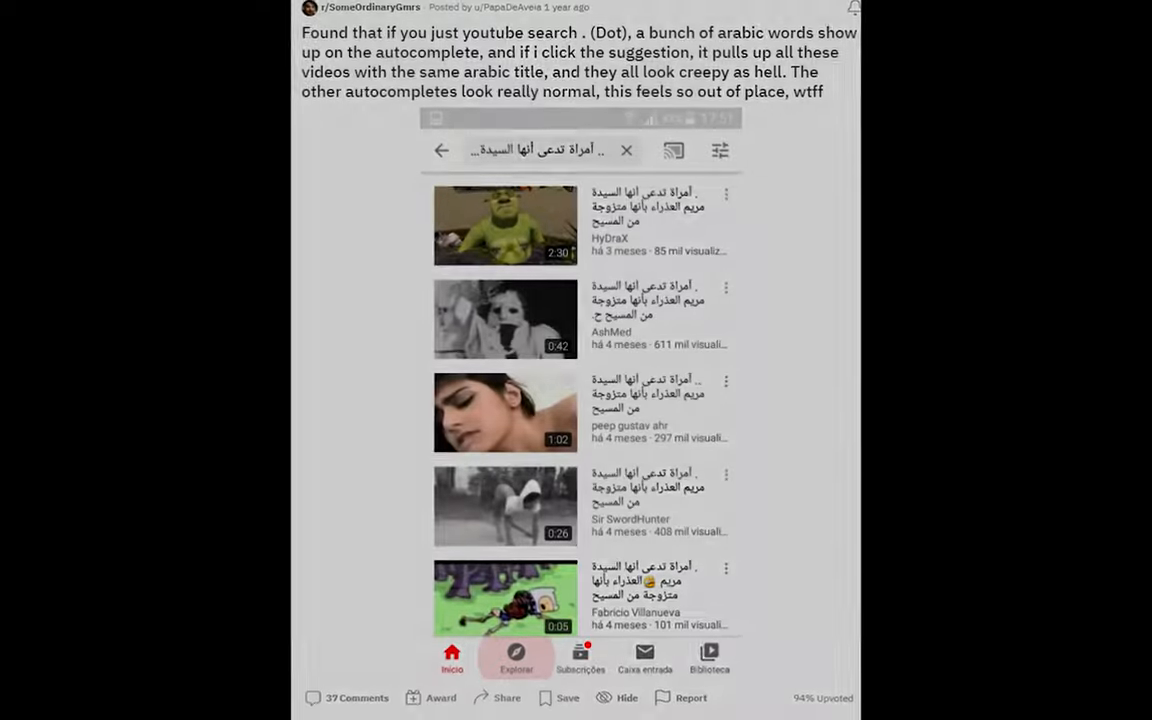
Step: Scroll through the Reddit post's screenshot of the '.' search autocompleting Arabic titles
scroll("down", 3)
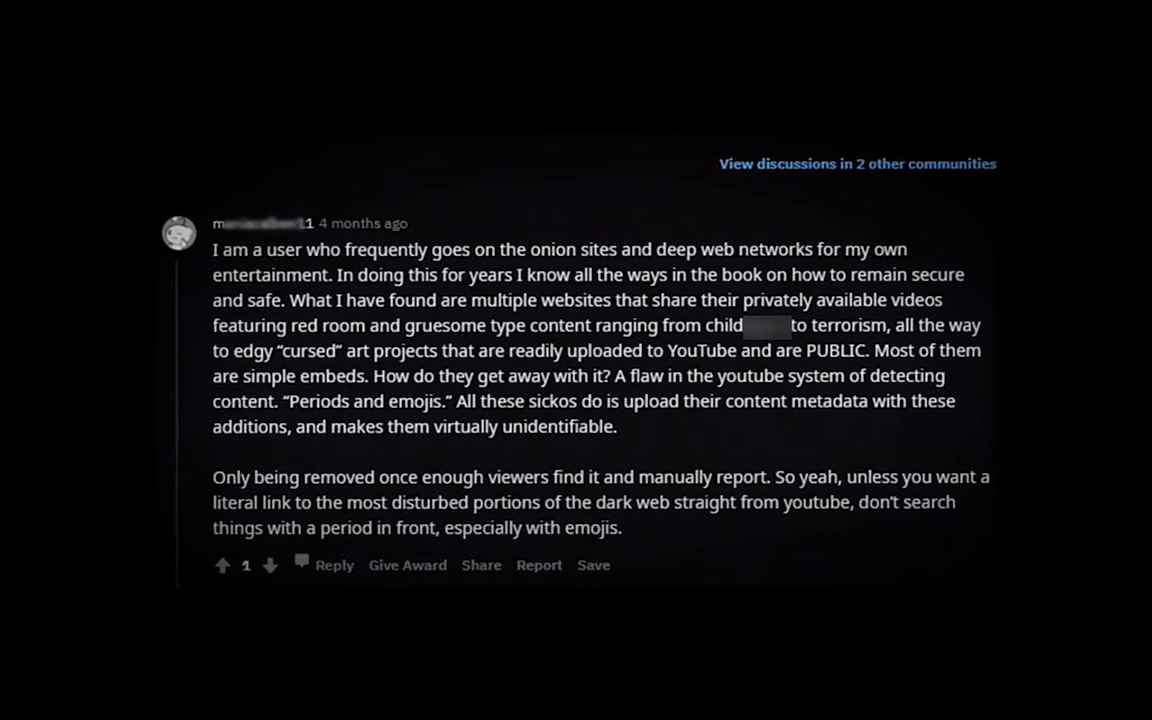
Step: Scroll the thread to the comment about periods and emojis evading detection
scroll("down", 3)
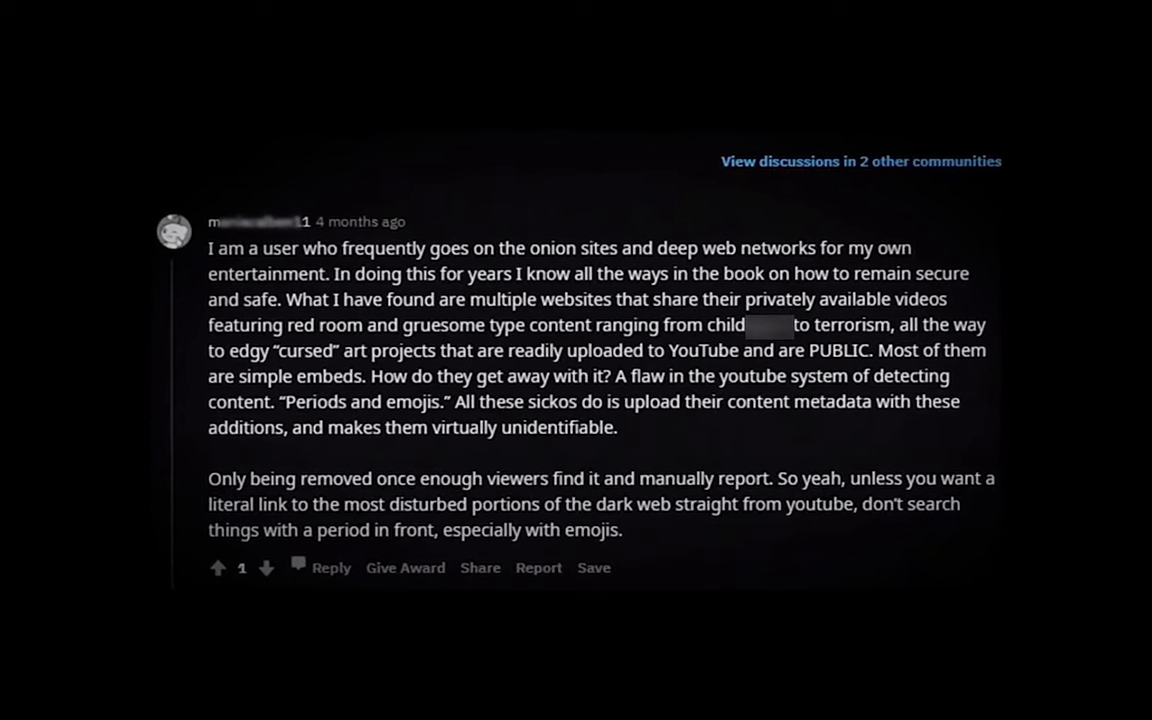